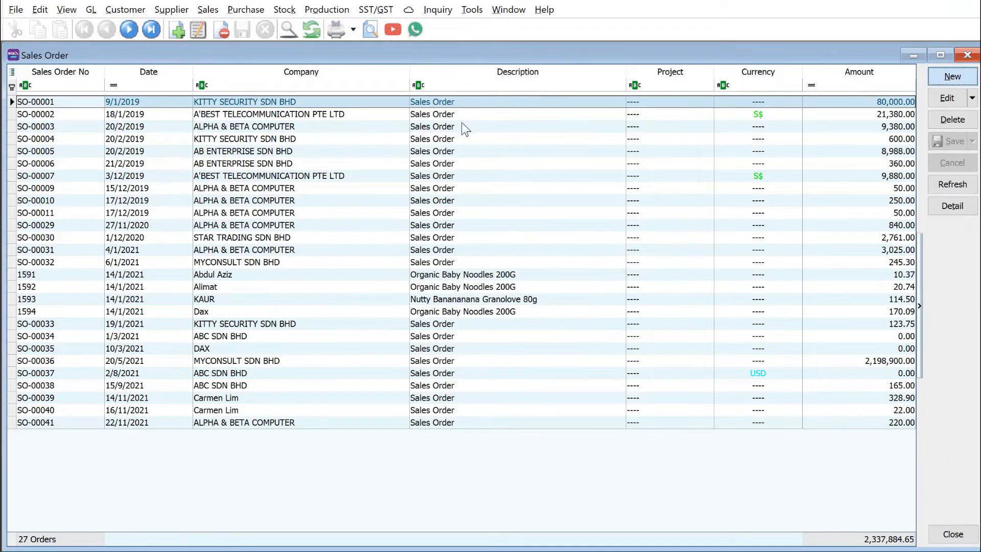
Create a sales order for customer 300-A0002 with item 123 at quantity 100.
left_click(951, 76)
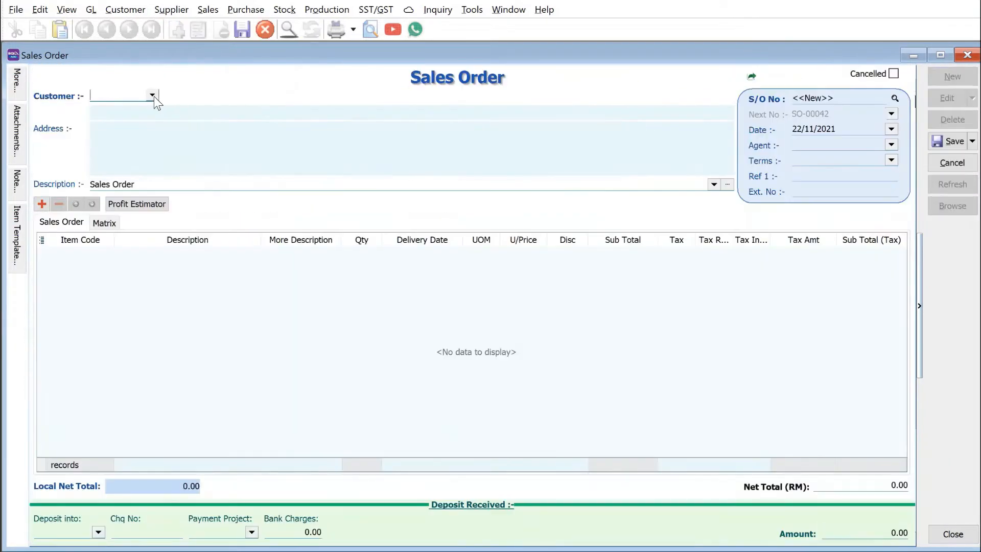
left_click(152, 95)
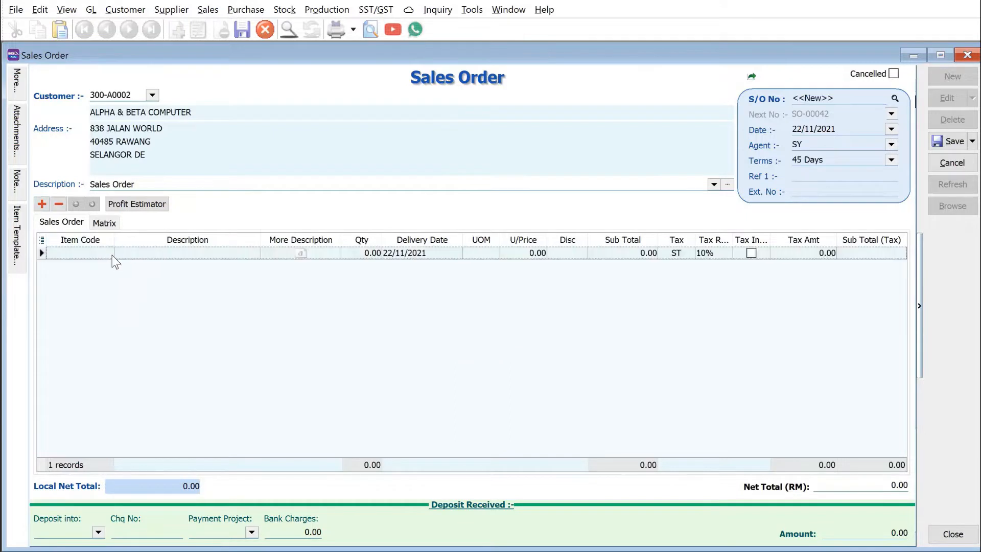
left_click(106, 253)
type("123")
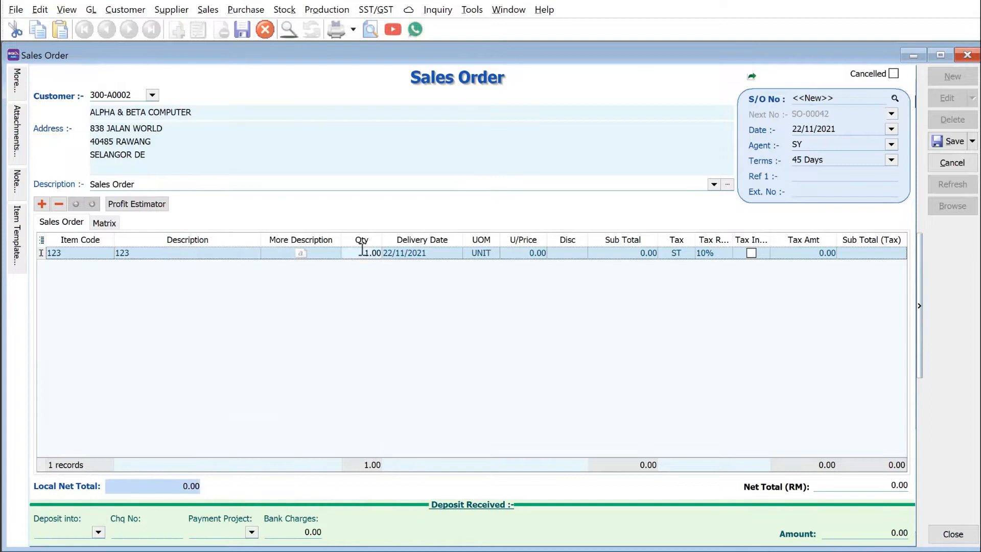
type("100")
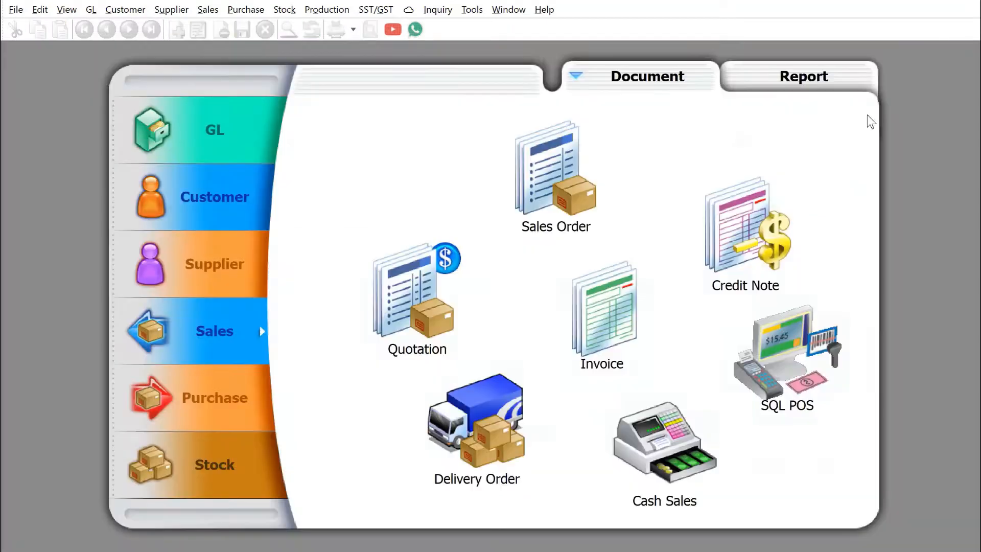
mouse_move(463, 435)
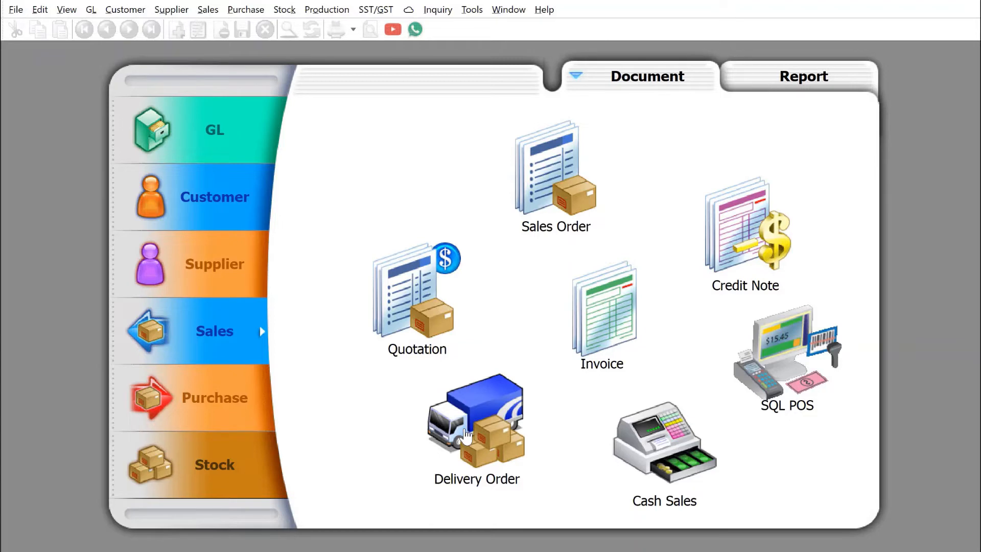
Start a blank delivery order from the Sales Document dashboard.
double_click(475, 422)
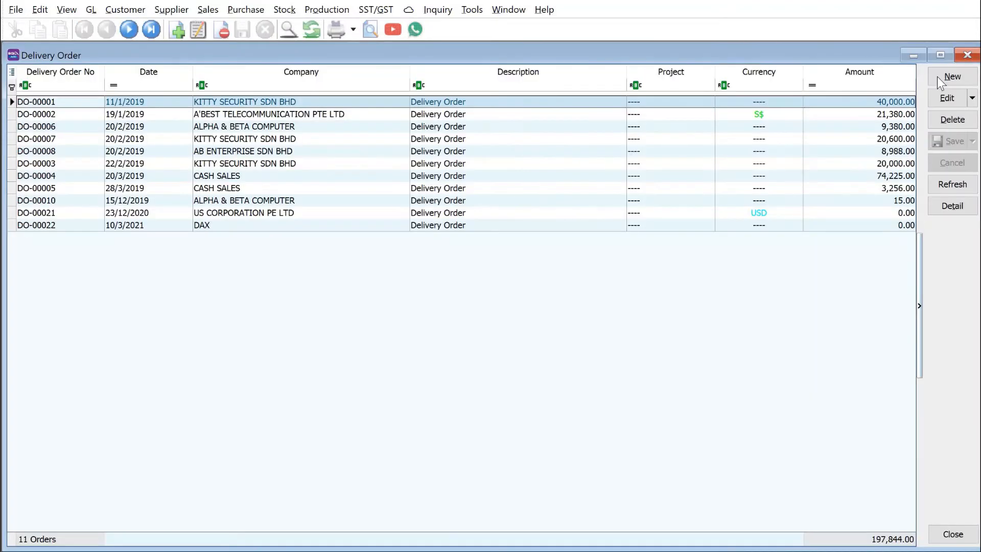
left_click(951, 76)
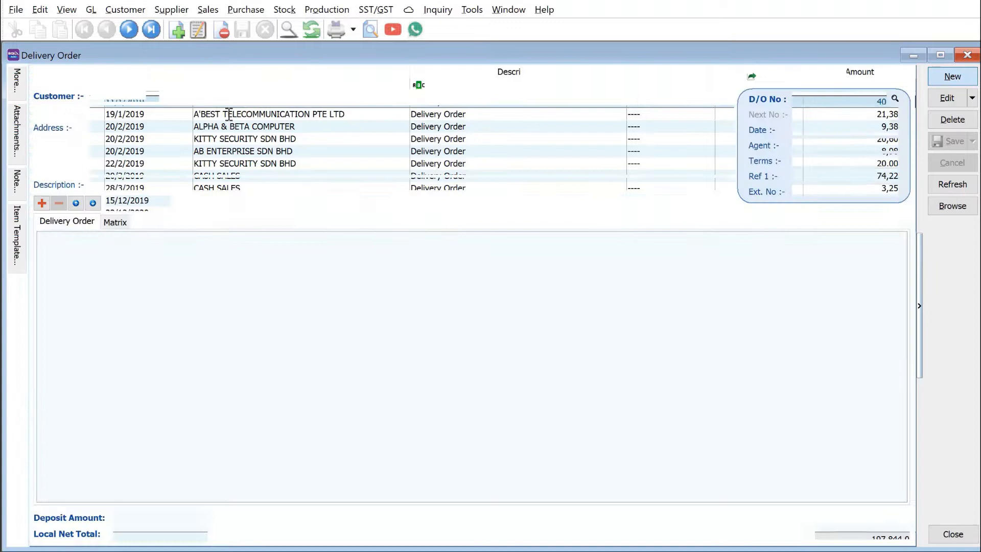
Deliver 50 units to Alpha & Beta Computer by transferring the SO-00042 line, then save.
left_click(951, 77)
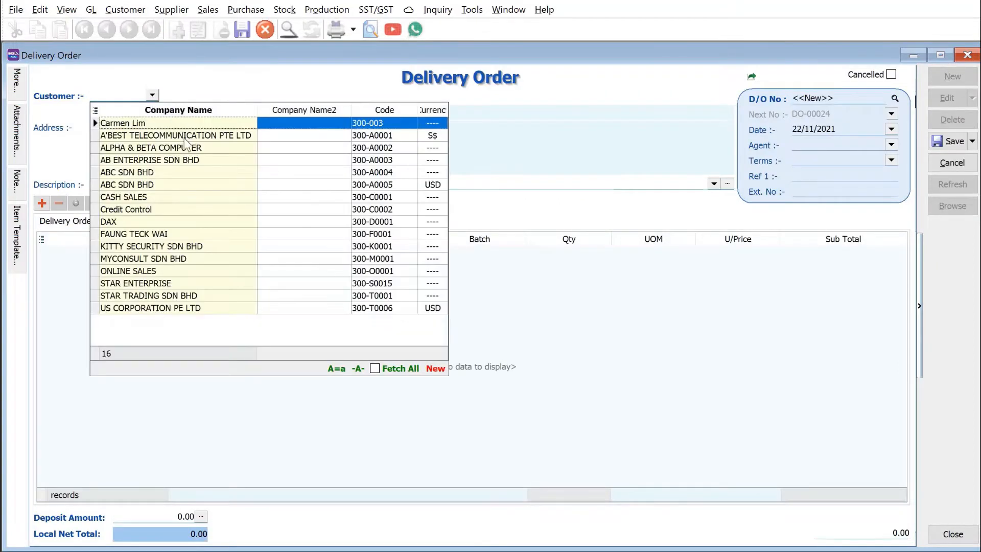
left_click(150, 147)
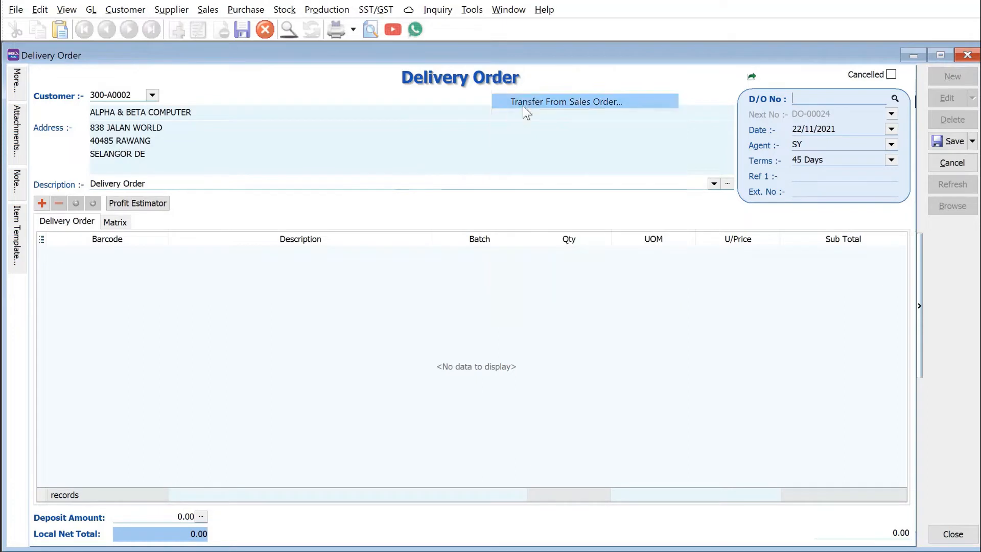
left_click(565, 101)
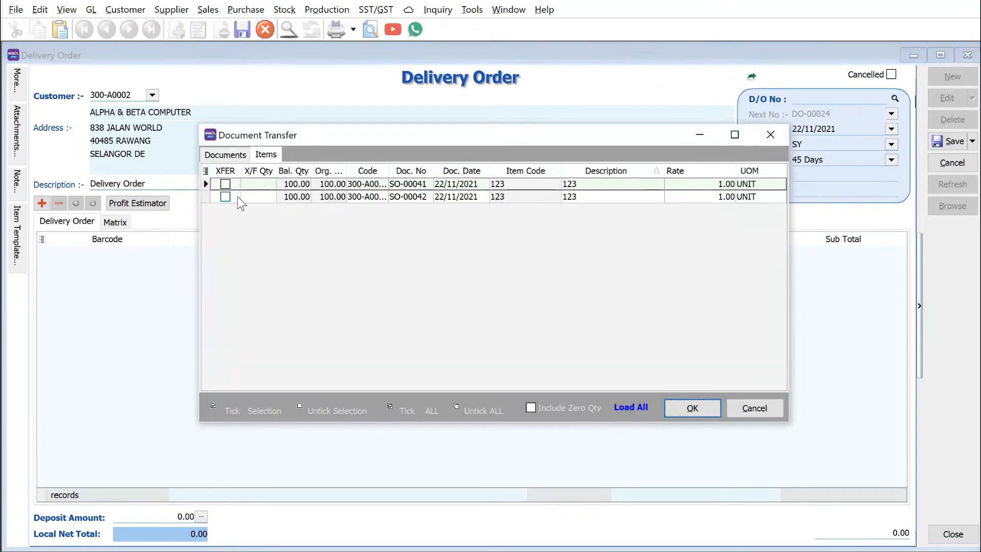
left_click(225, 196)
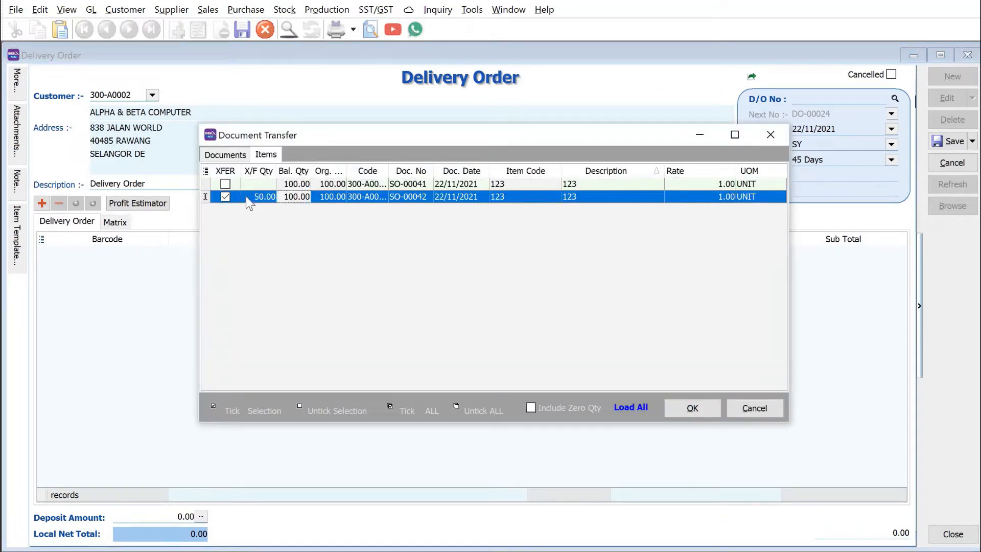
left_click(691, 407)
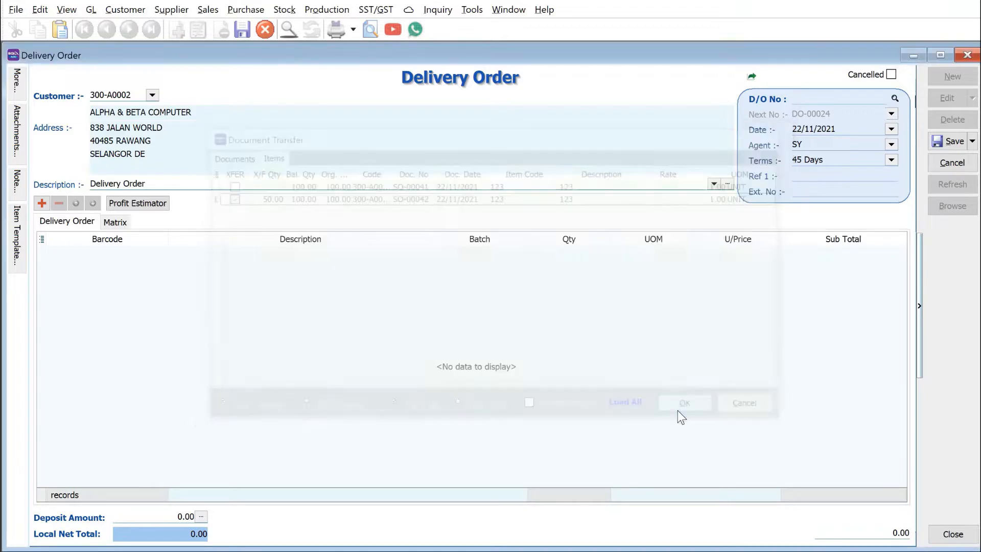
left_click(684, 402)
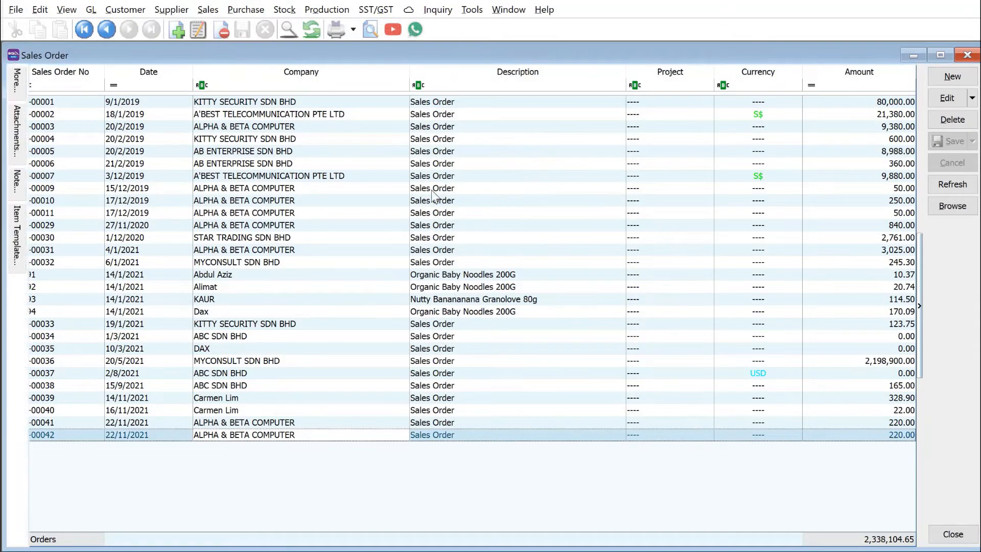
Review sales order SO-00042 and its Transferred to Sales stamp, then close it.
double_click(243, 434)
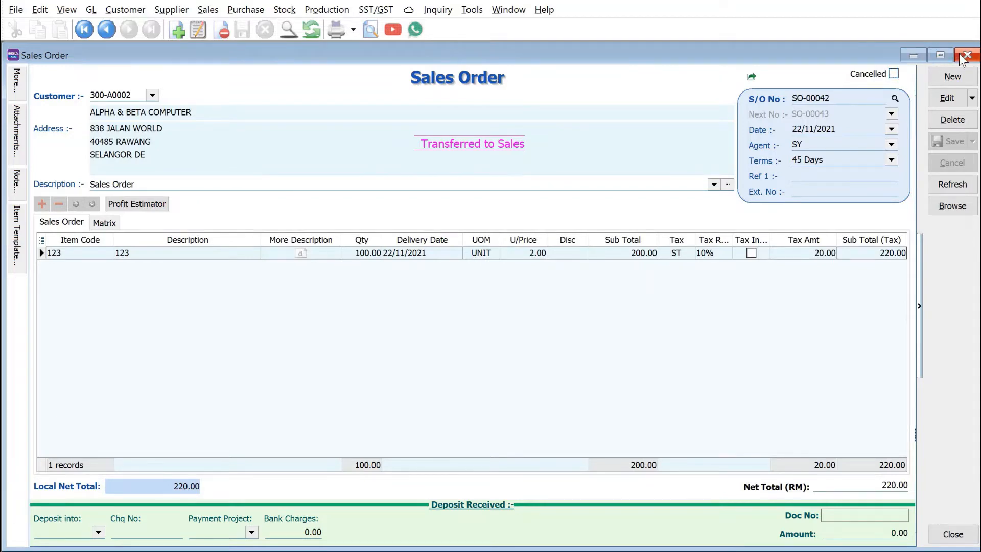
left_click(968, 55)
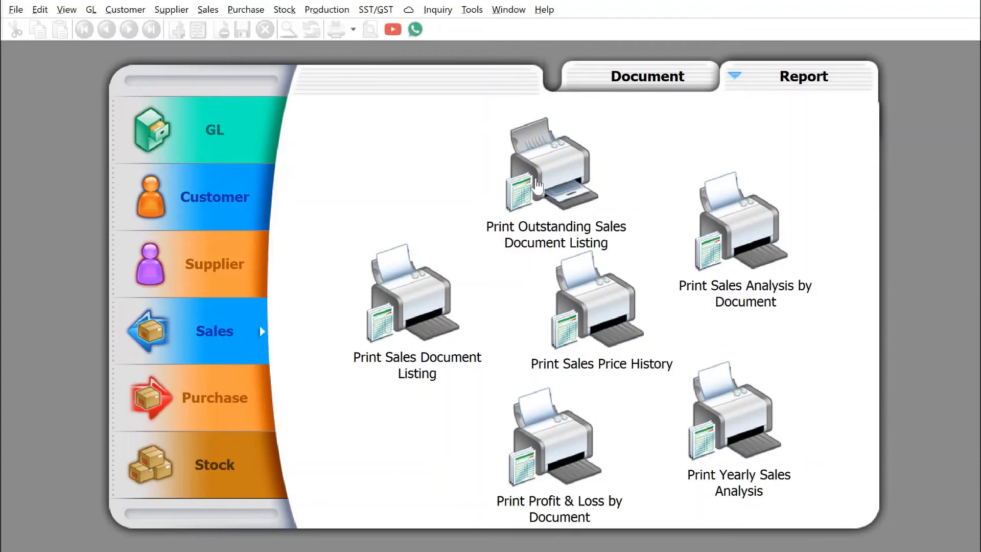
mouse_move(562, 150)
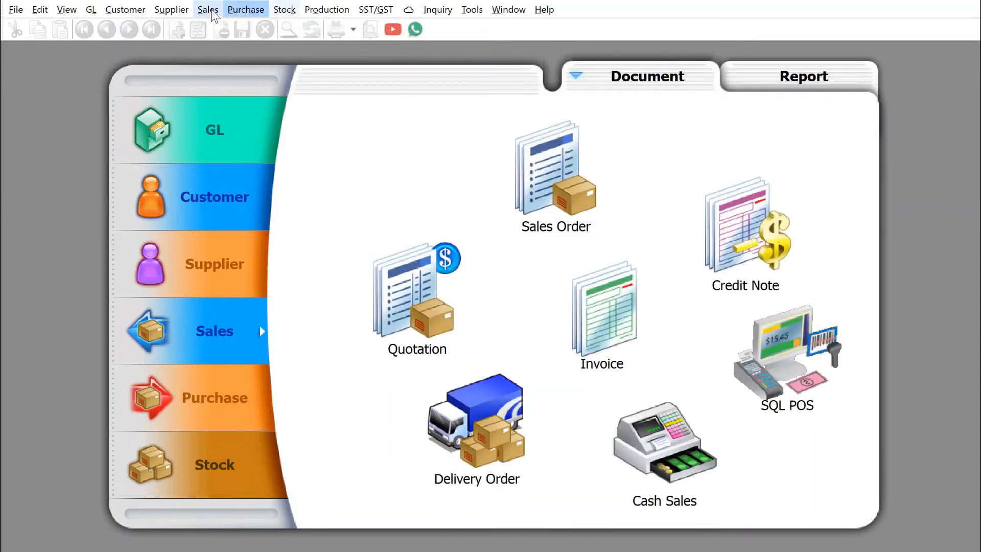
Start a new Sales Cancelled Note for customer Alpha & Beta Computer.
left_click(208, 9)
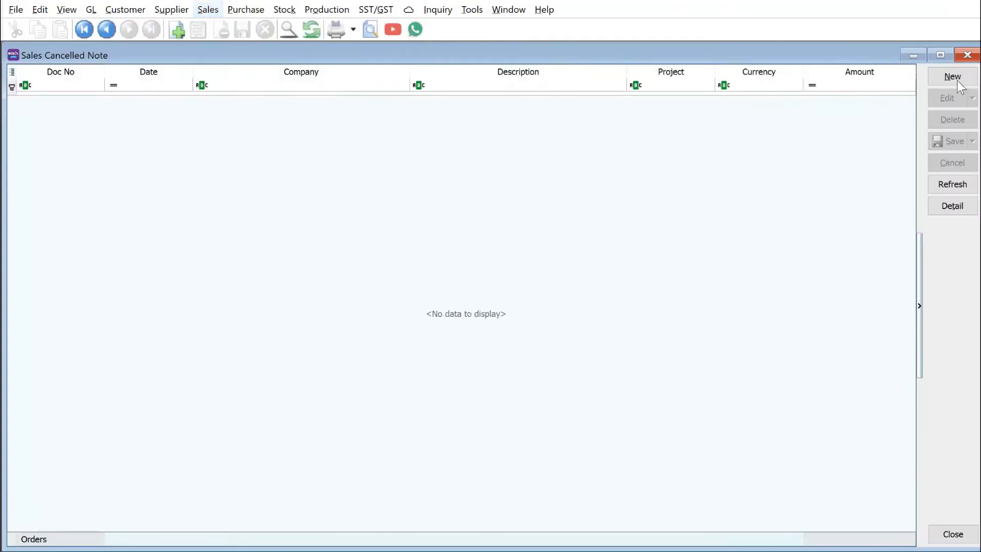
left_click(951, 77)
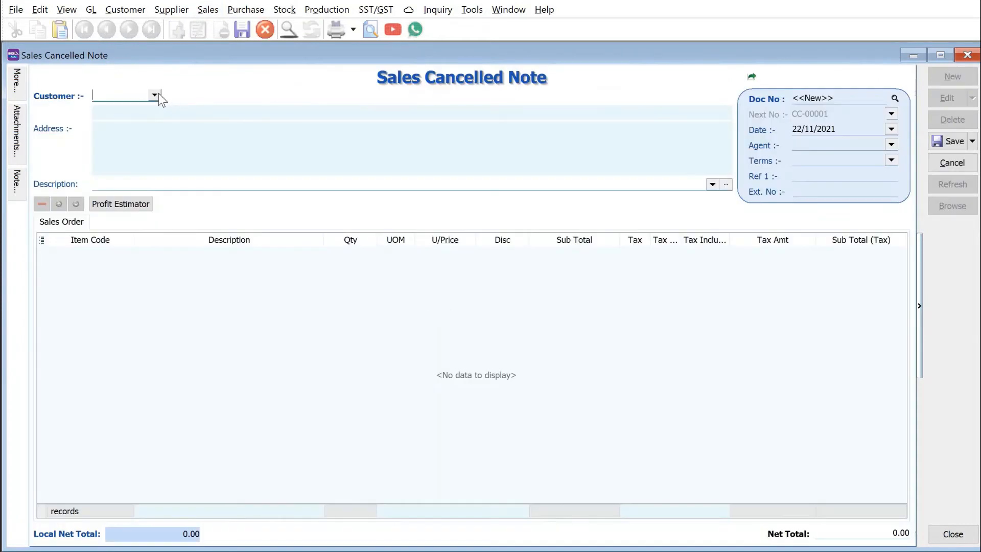
left_click(154, 95)
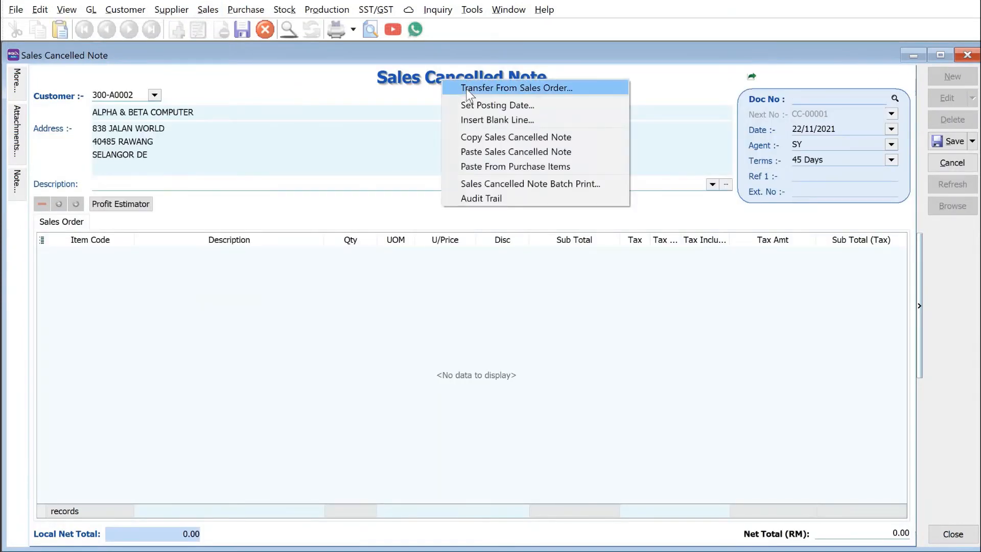
Transfer the 50-unit balance of item 123 from SO-00042 into the note.
left_click(516, 88)
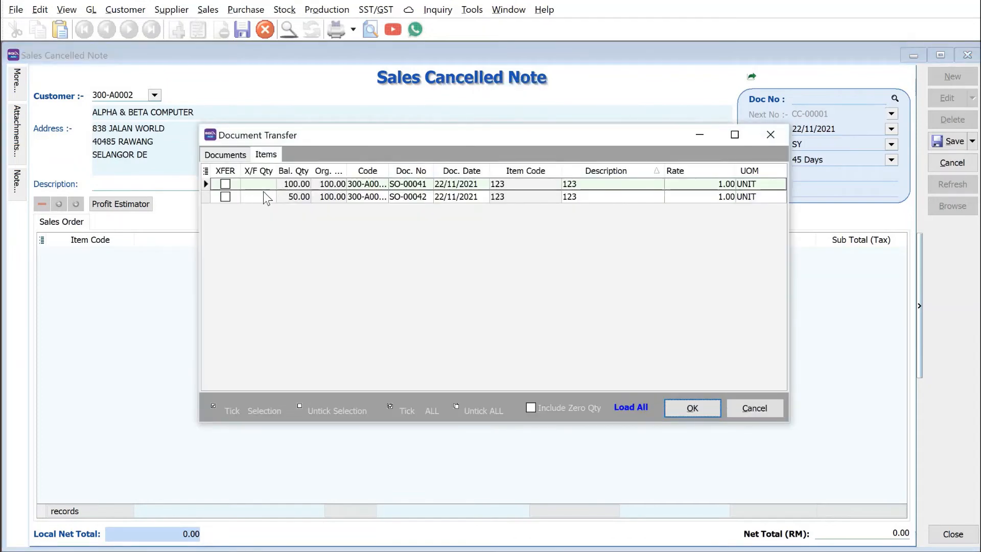
left_click(297, 196)
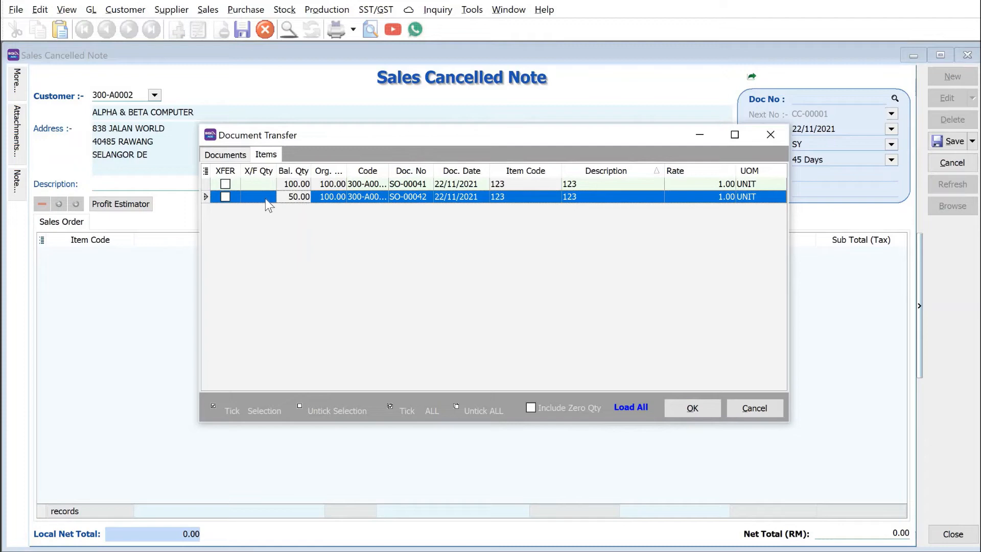
left_click(225, 197)
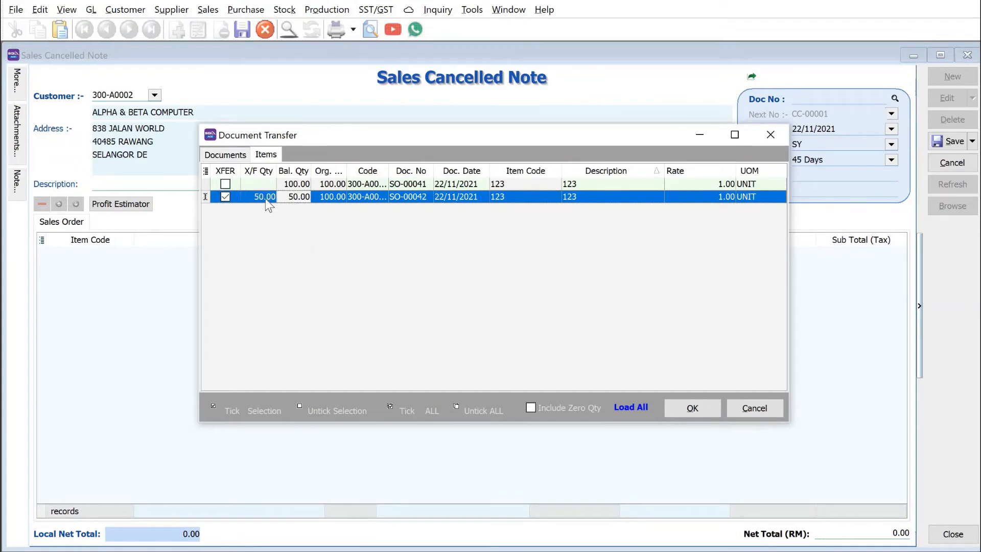
left_click(753, 408)
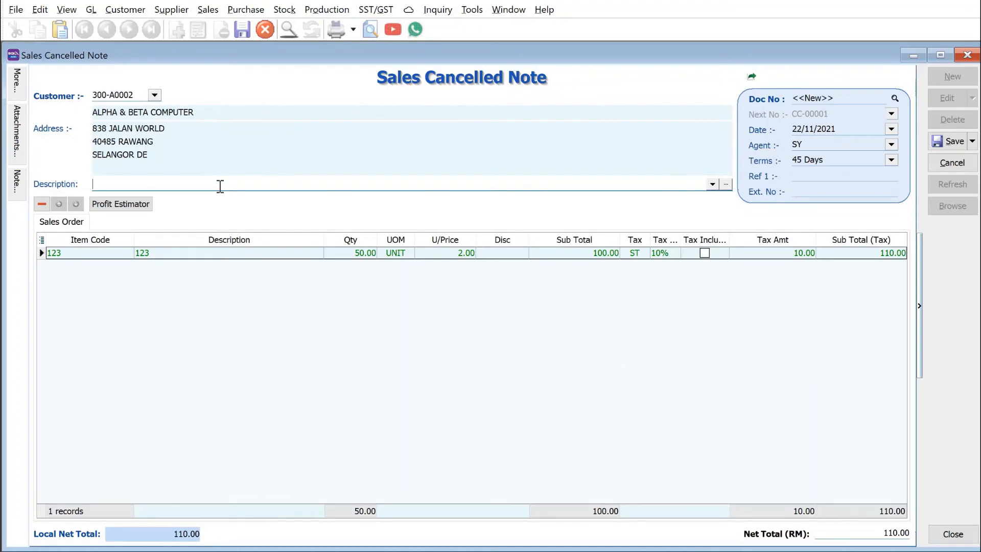
Describe the note as 'customer cancel order' and save it.
type("customer")
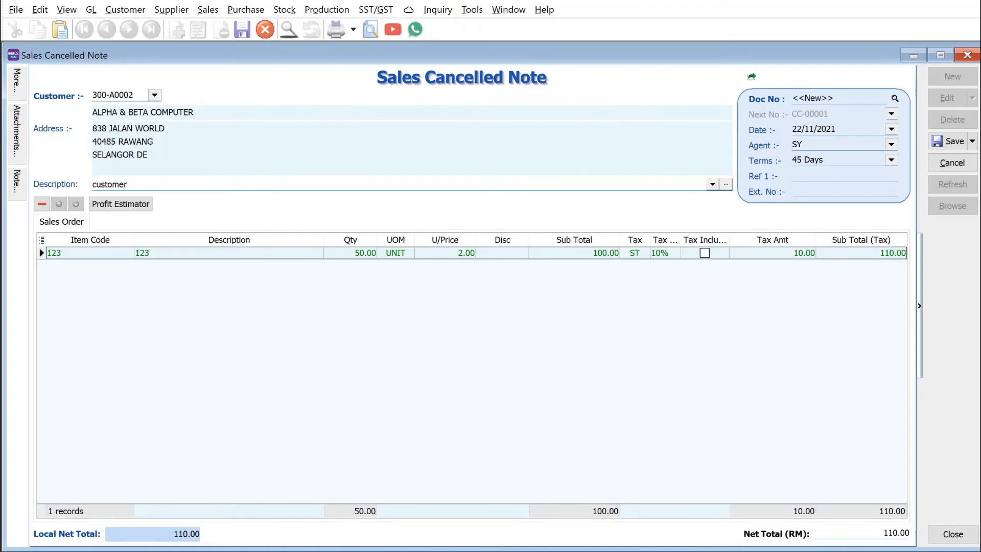
type("cancel order")
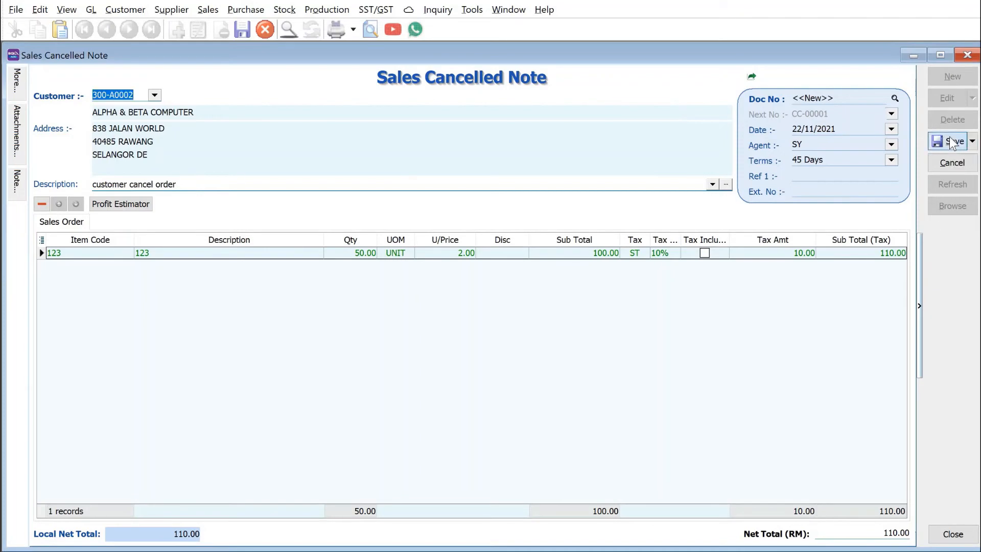
left_click(951, 141)
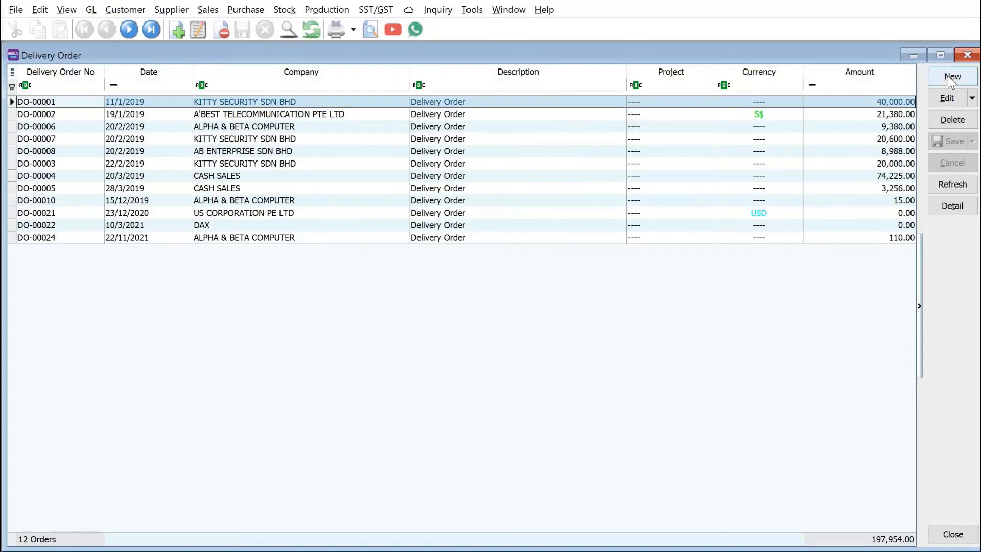
Start a delivery order for Alpha & Beta Computer and confirm only SO-00041 remains outstanding.
left_click(951, 77)
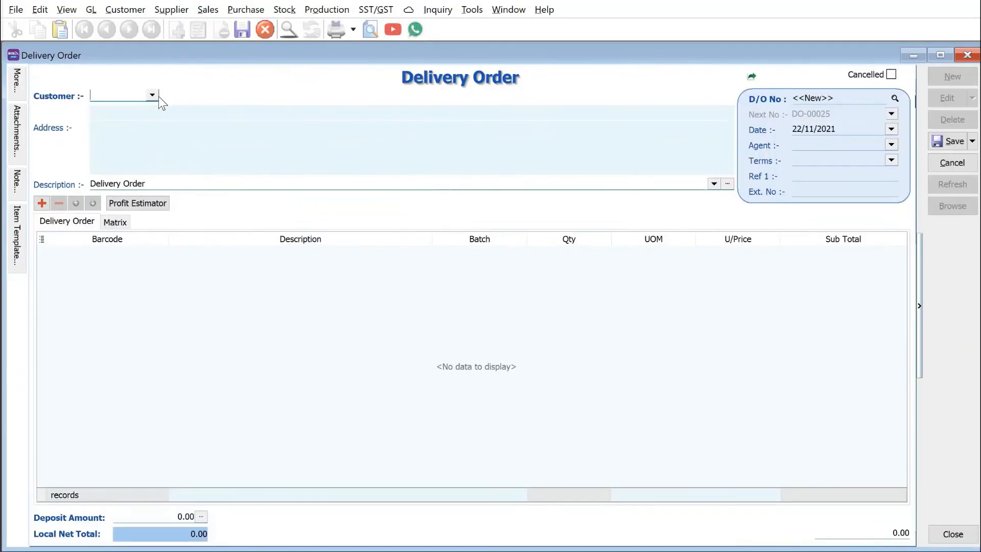
left_click(152, 95)
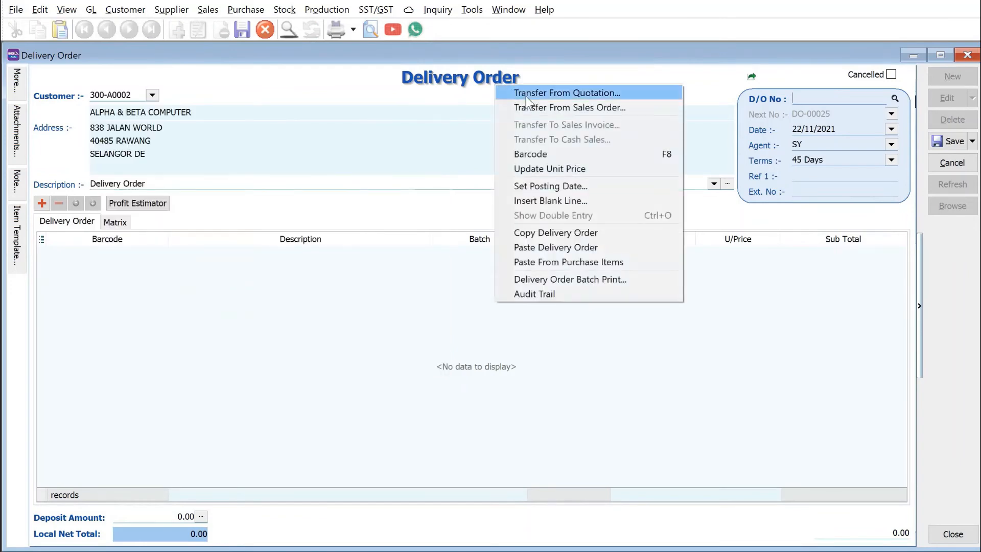
left_click(569, 108)
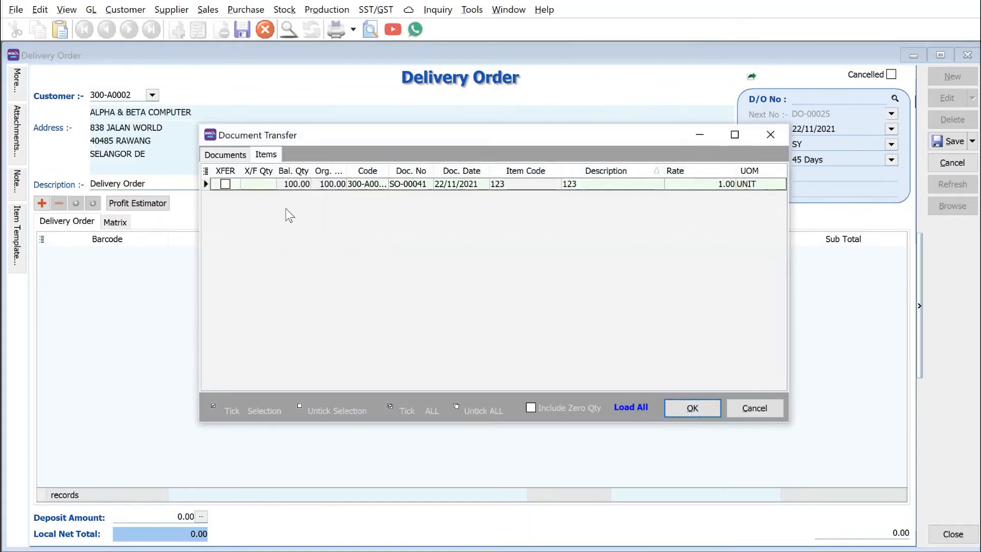